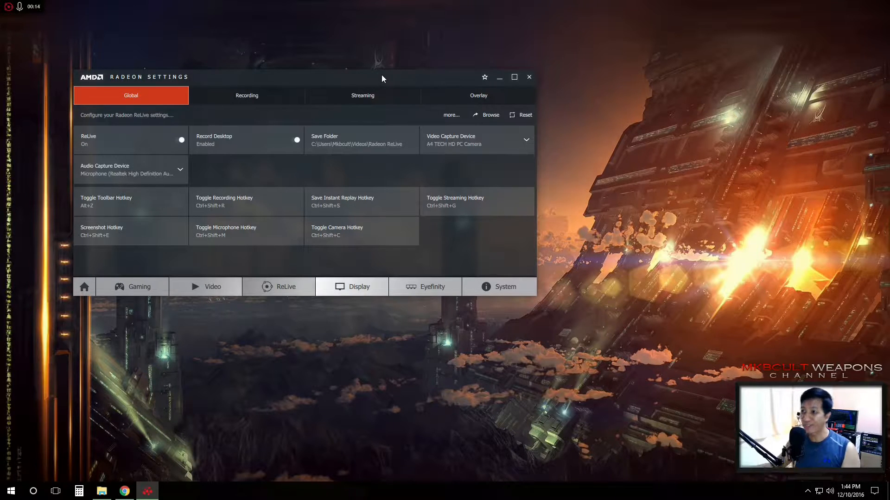
Check ReLive's Streaming tab, then switch to the Overlay tab showing camera and system info options
click(363, 96)
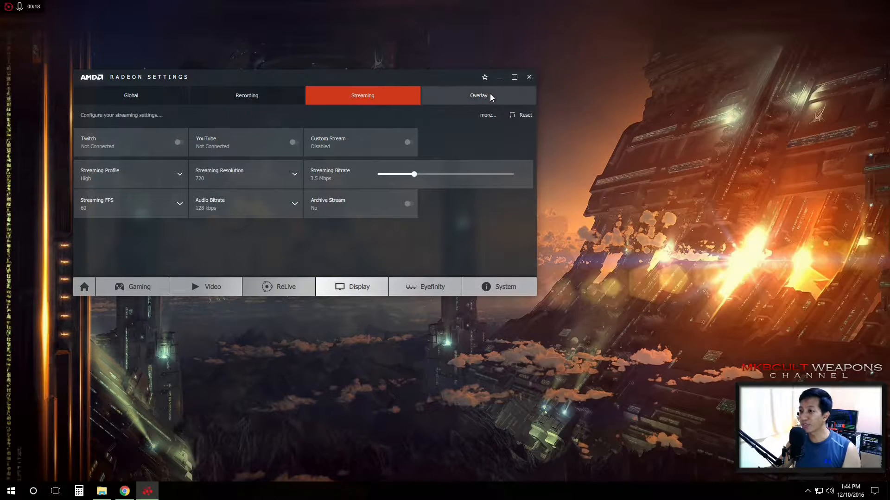
click(478, 96)
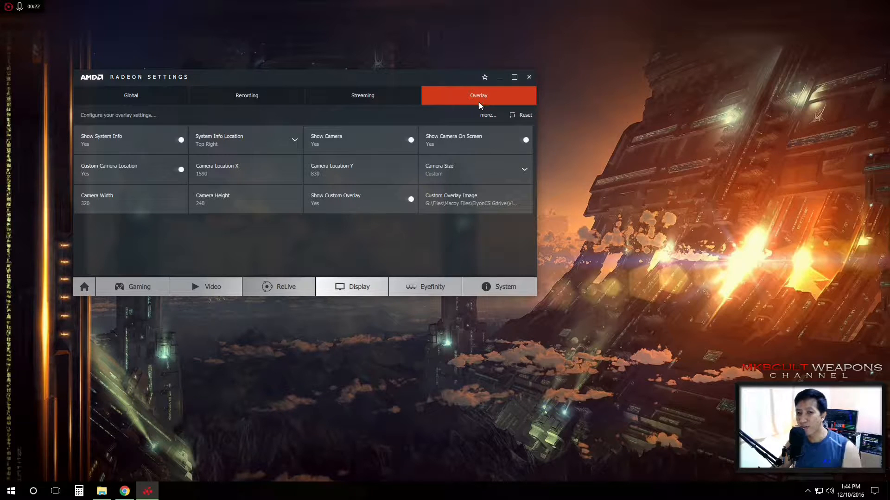
mouse_move(403, 278)
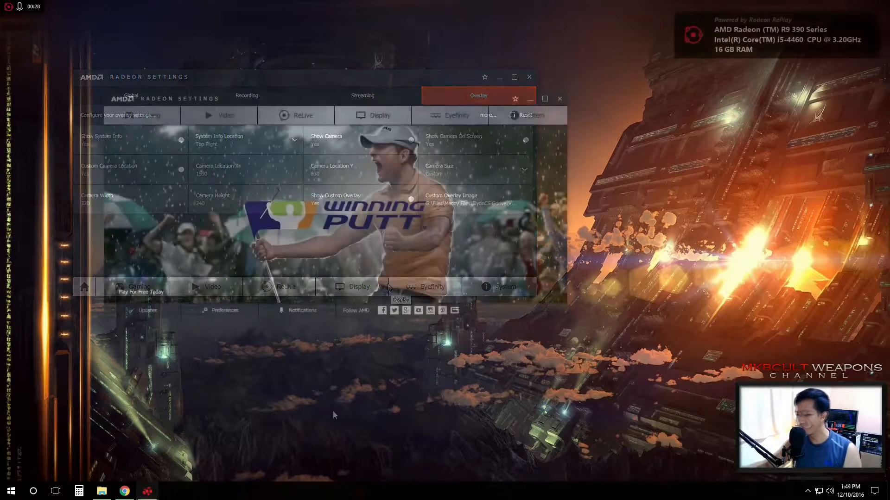
click(559, 99)
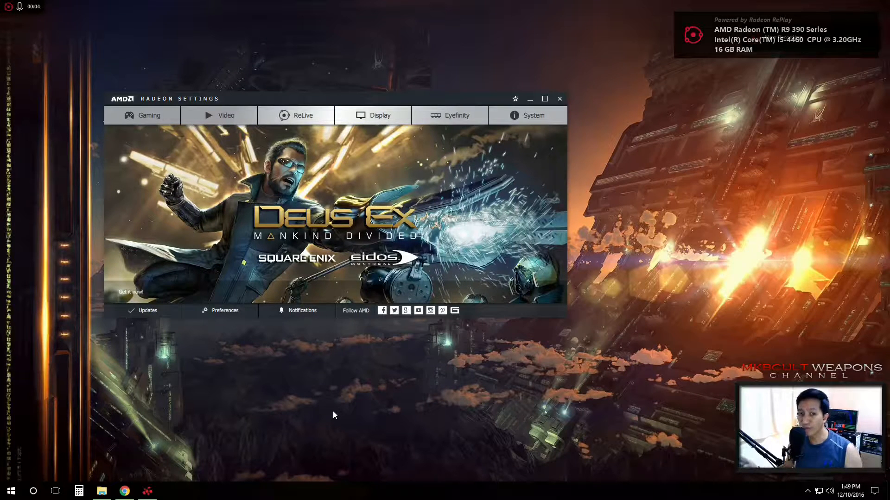
mouse_move(240, 365)
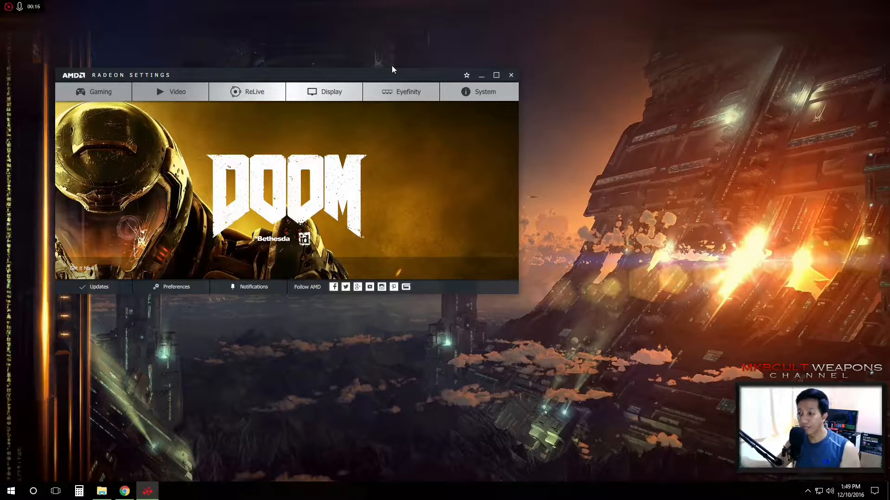
mouse_move(379, 79)
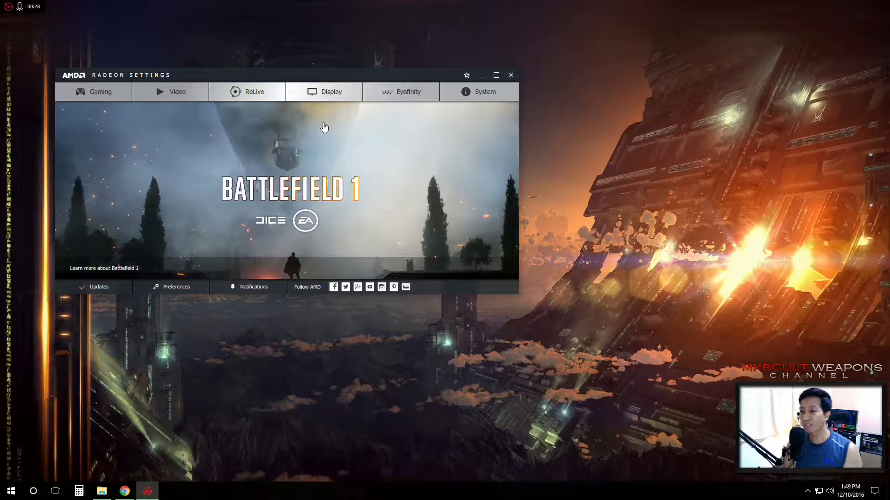
mouse_move(317, 131)
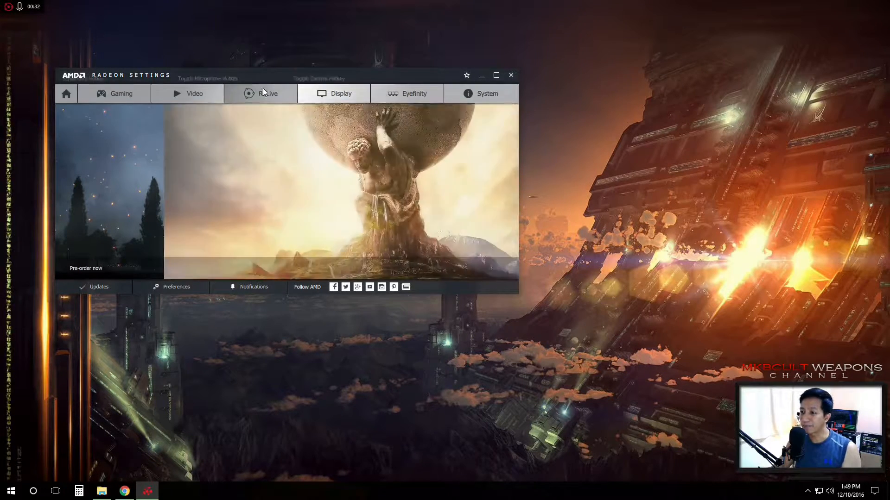
Show ReLive's Global tab with ReLive on, desktop recording enabled and hotkeys listed
click(267, 93)
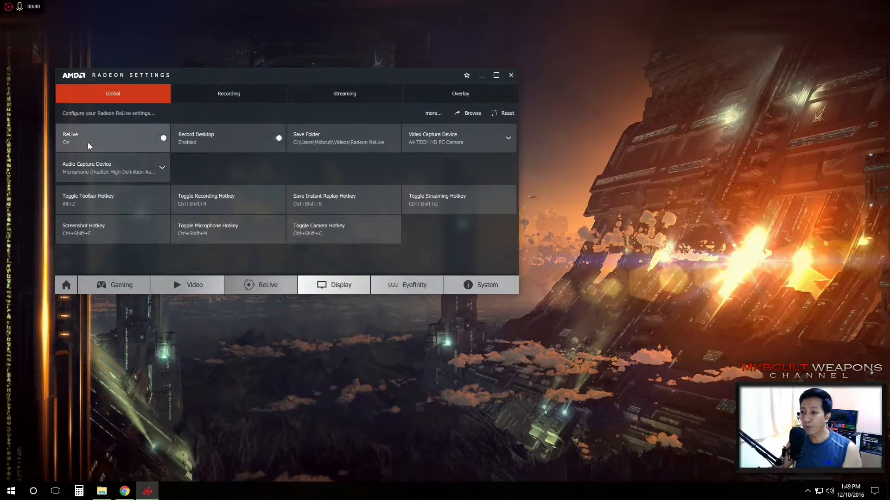
mouse_move(253, 167)
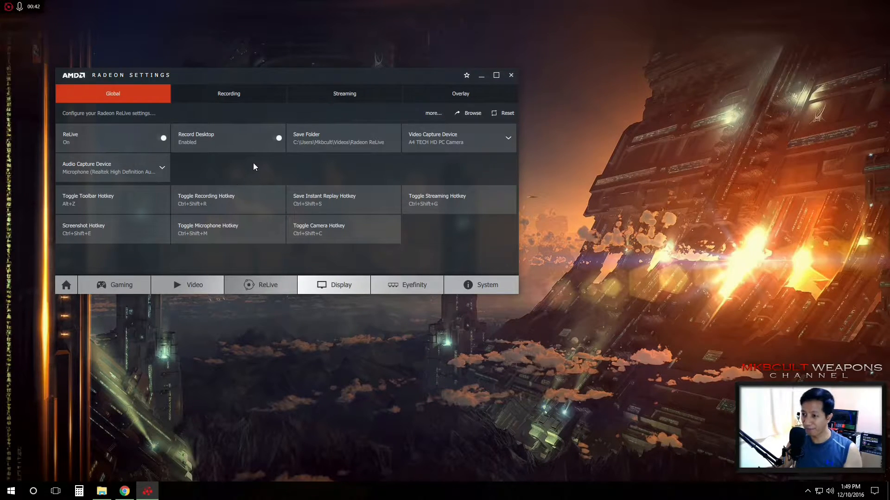
mouse_move(202, 148)
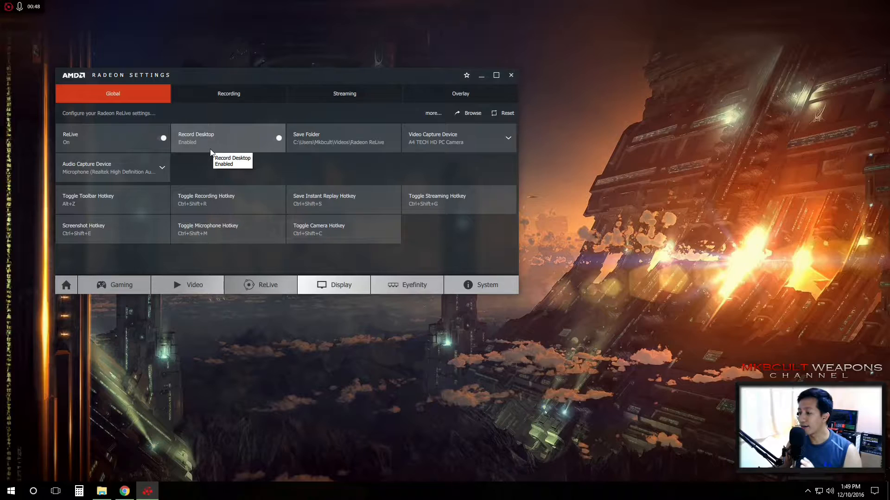
mouse_move(278, 164)
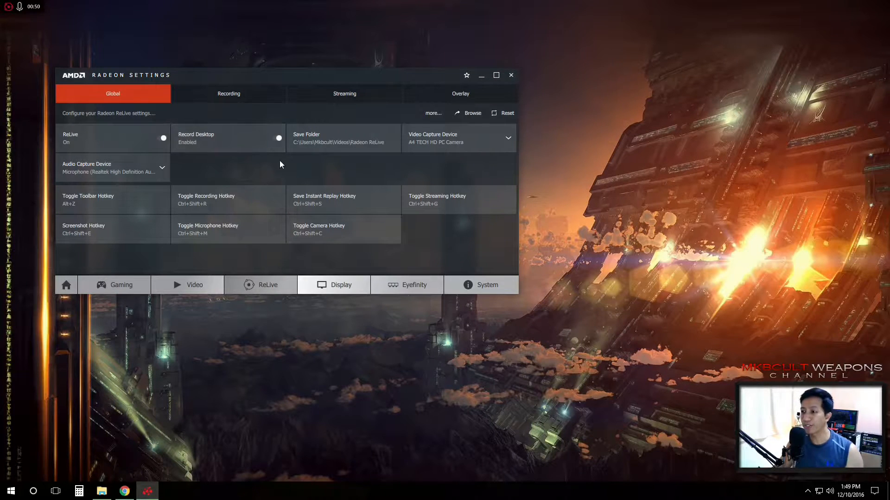
mouse_move(319, 145)
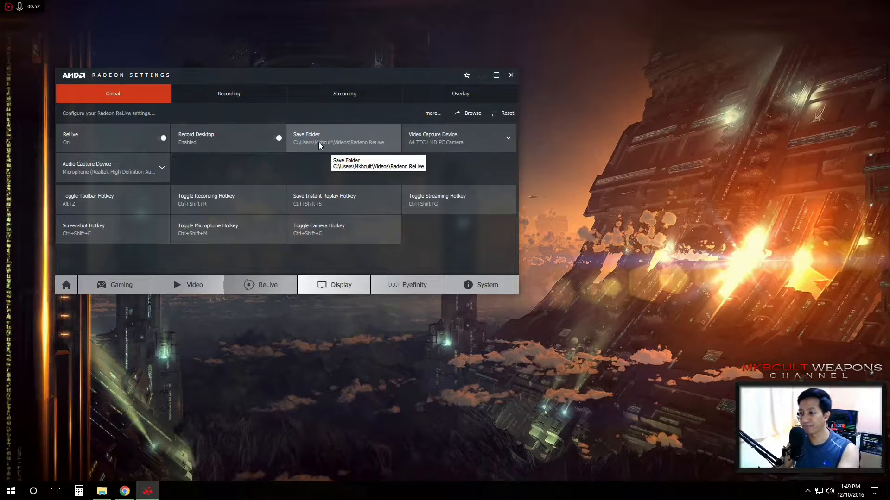
click(472, 113)
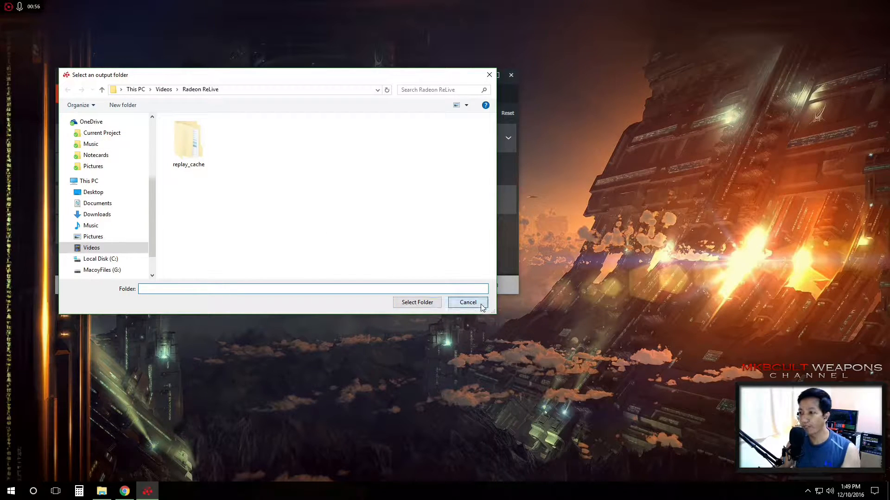
click(467, 303)
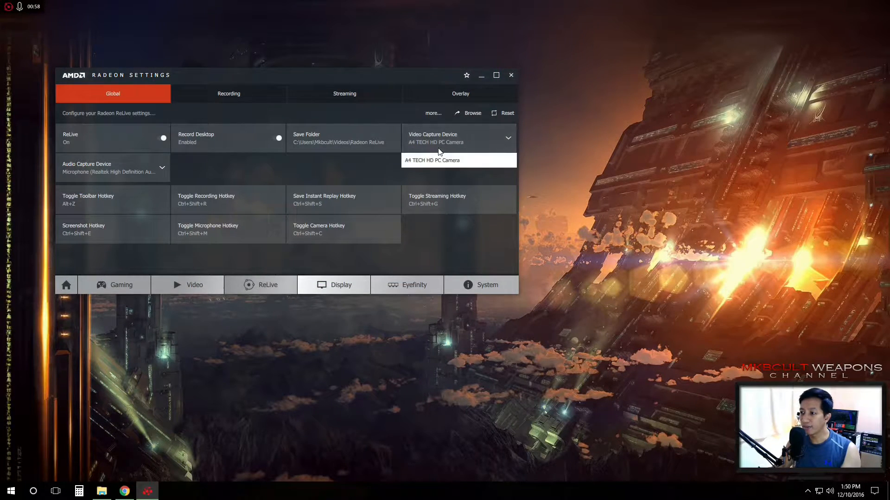
click(458, 160)
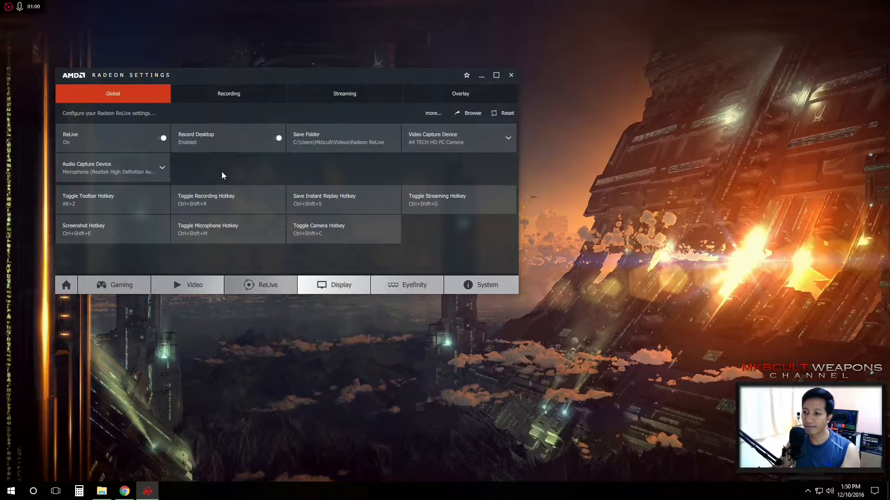
click(162, 167)
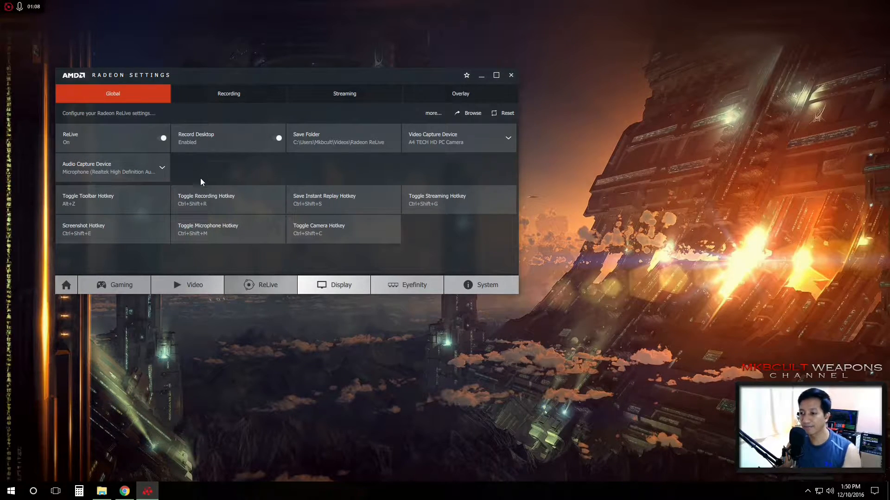
mouse_move(237, 207)
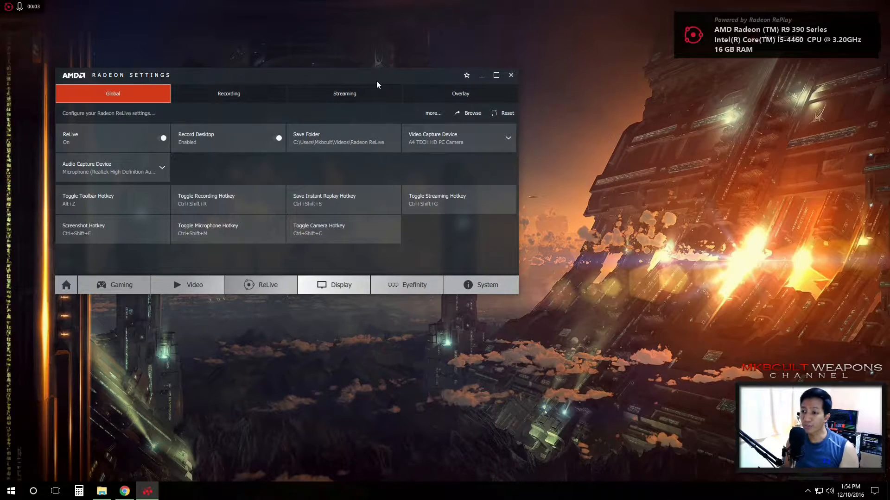
mouse_move(343, 45)
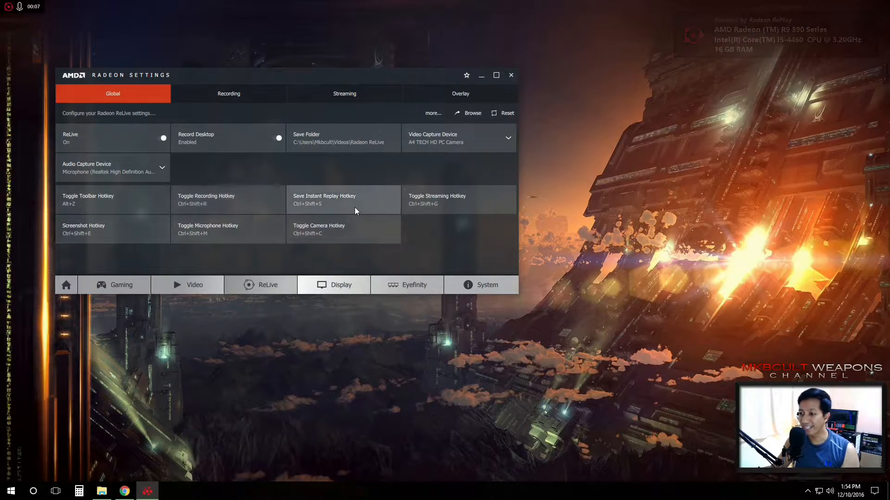
mouse_move(354, 203)
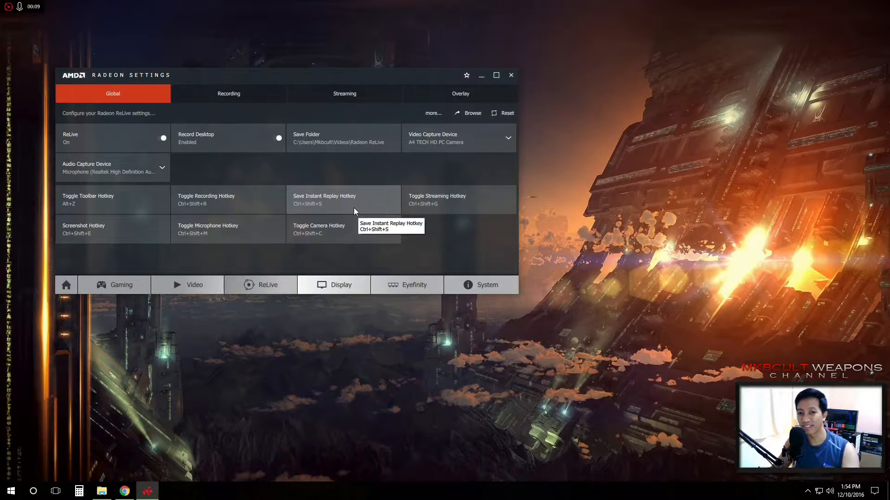
mouse_move(55, 236)
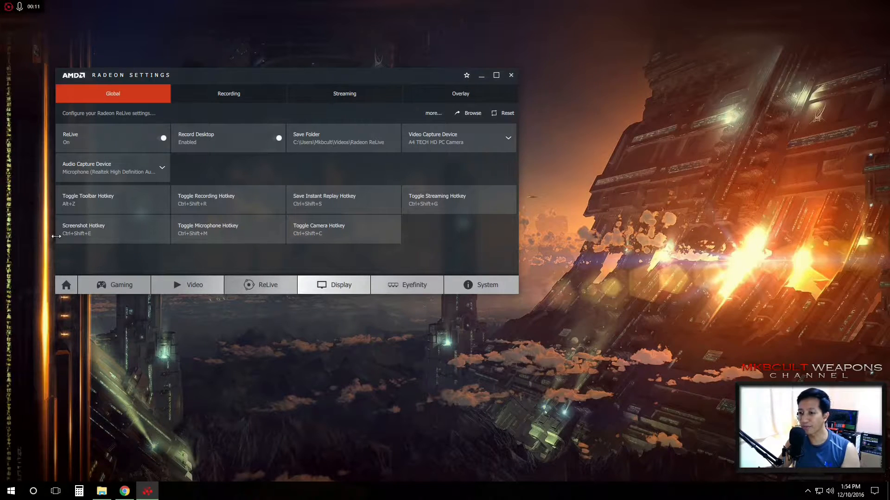
mouse_move(99, 205)
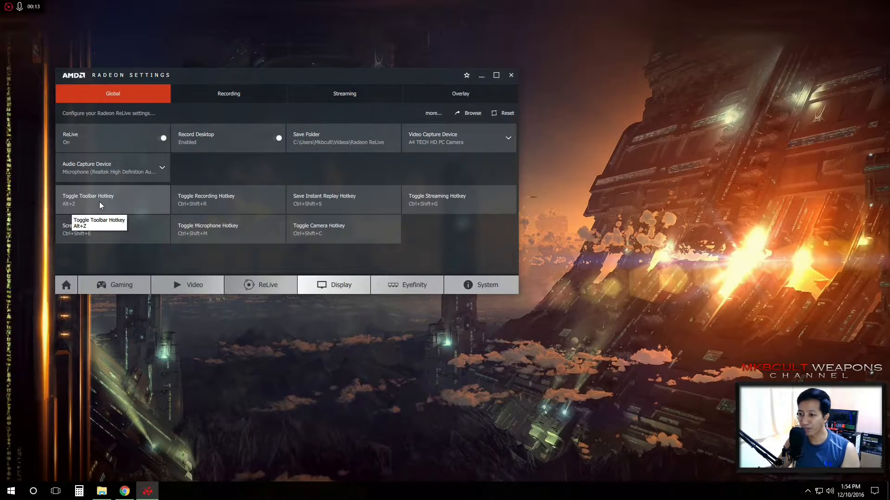
mouse_move(489, 194)
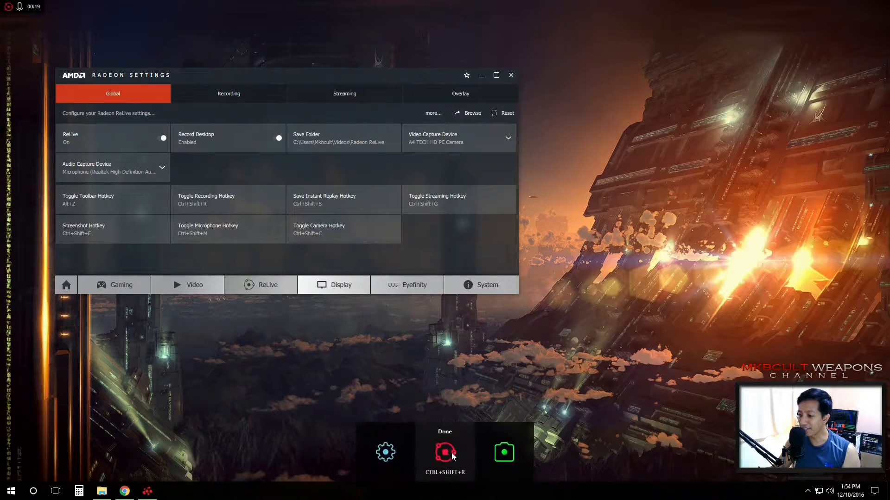
mouse_move(385, 452)
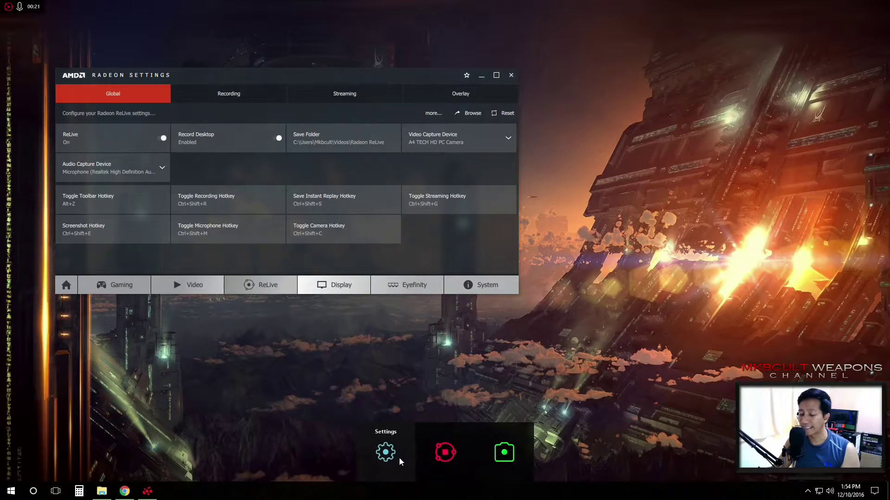
click(503, 452)
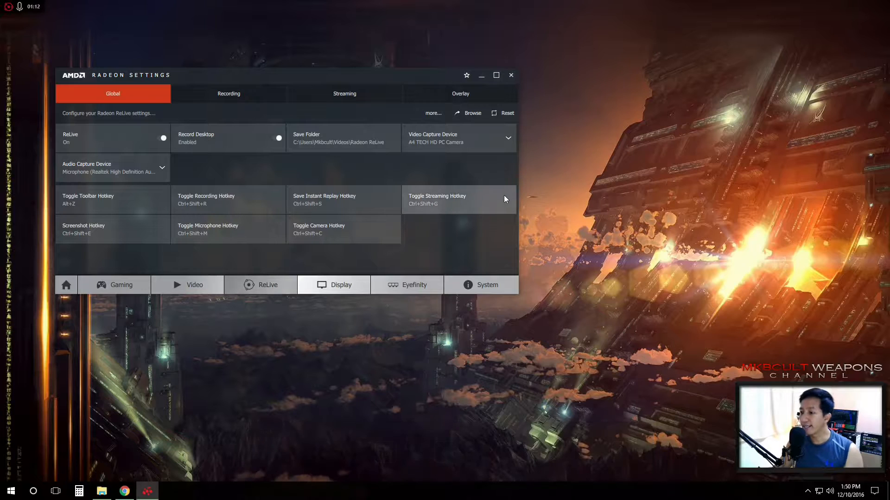
mouse_move(230, 102)
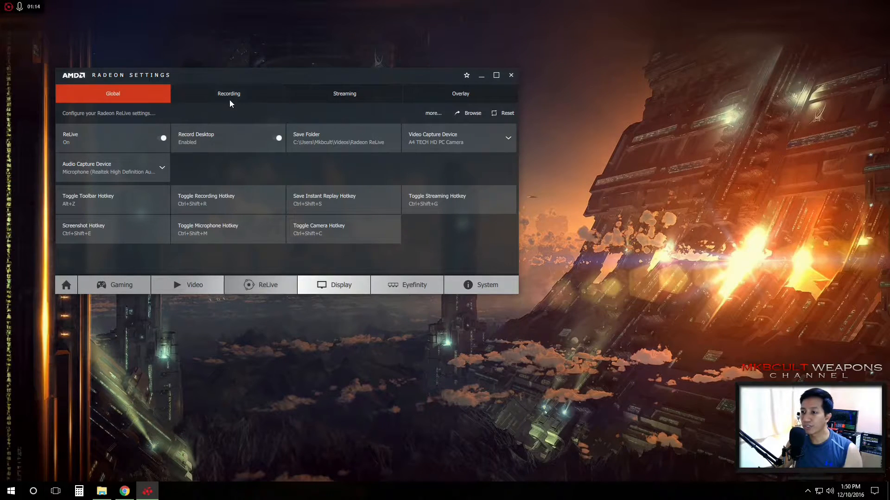
Browse the Recording Resolution and Encoding Type choices unchanged, then show the Streaming settings
click(229, 93)
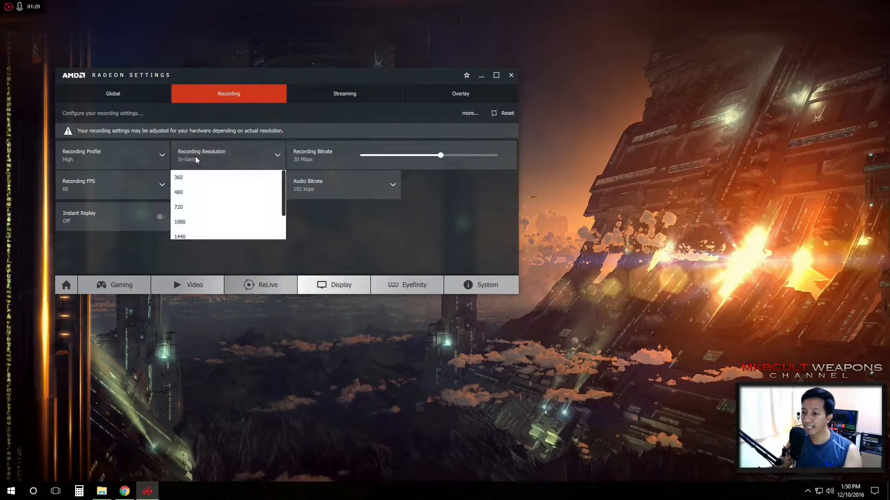
scroll(down, 3)
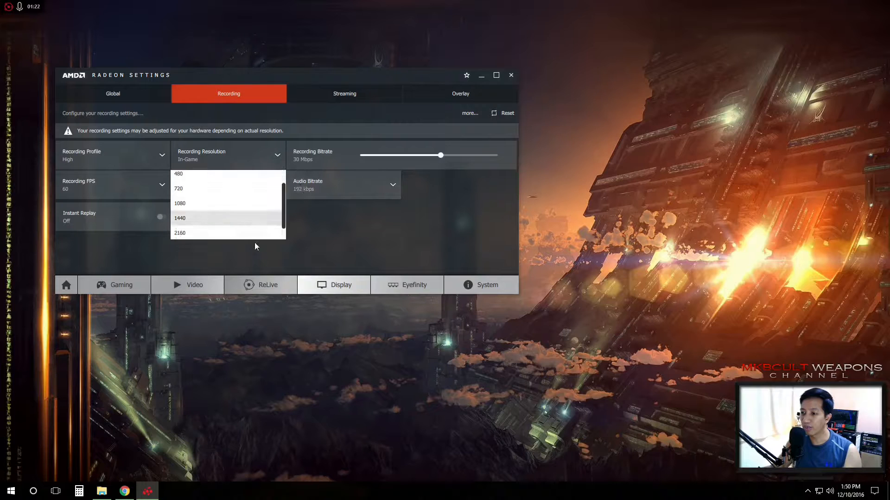
scroll(down, 3)
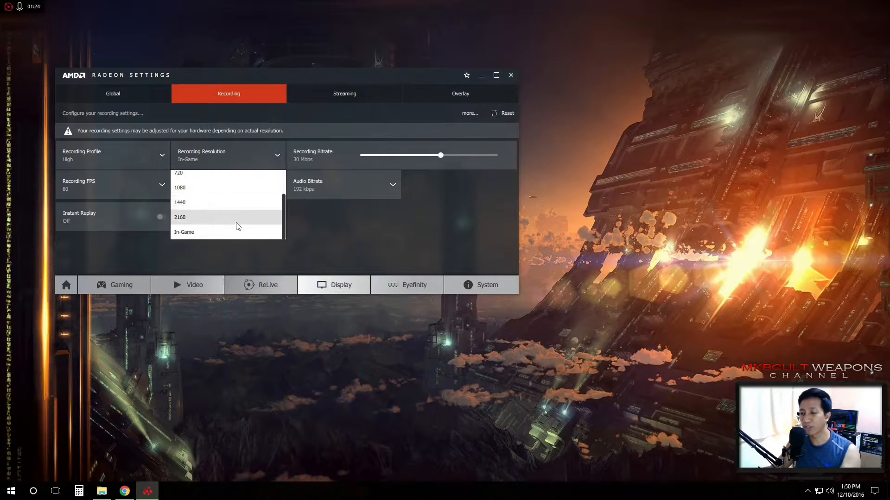
scroll(up, 3)
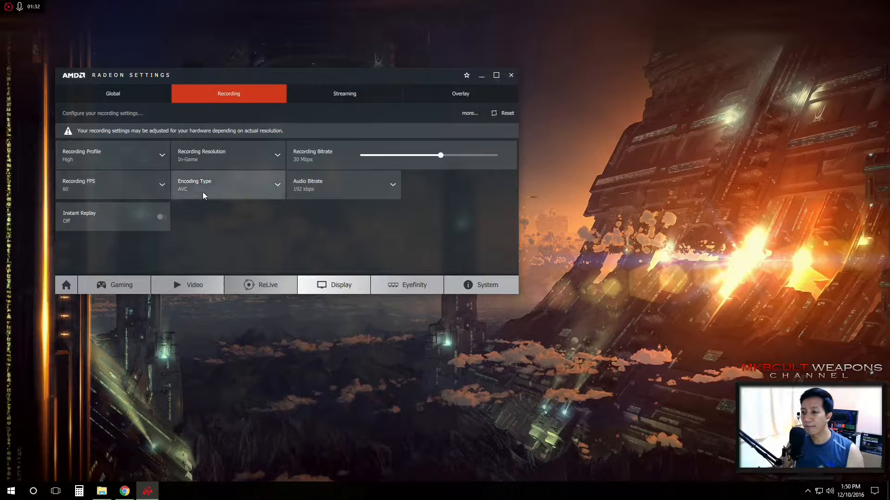
click(277, 185)
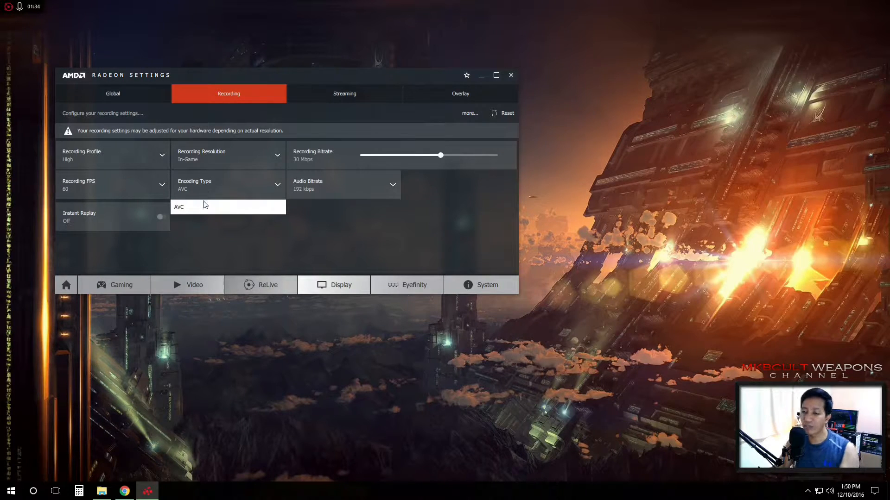
mouse_move(187, 215)
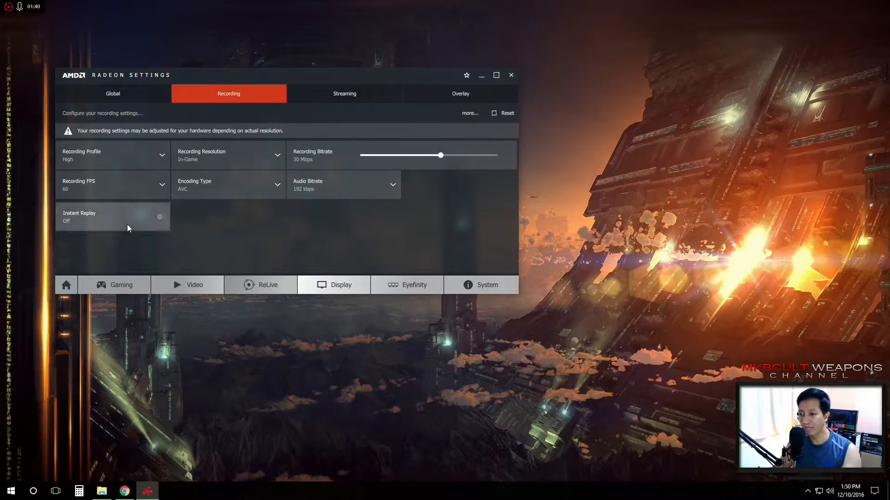
mouse_move(137, 233)
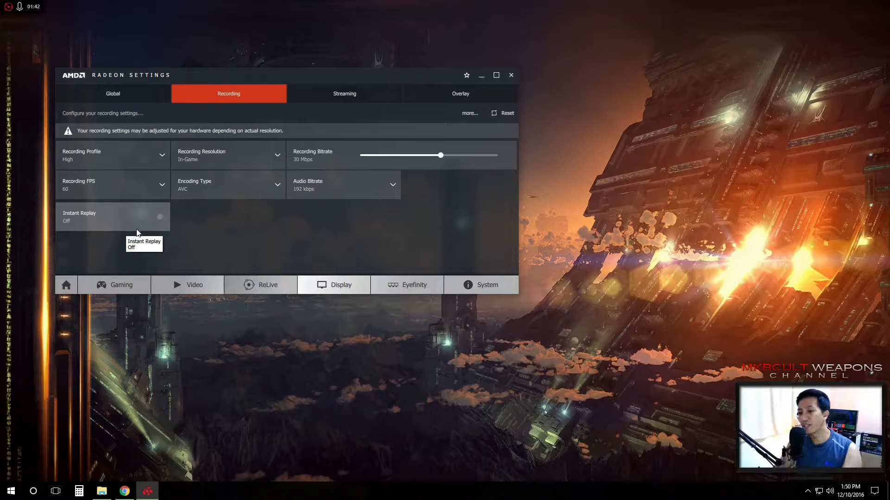
mouse_move(150, 227)
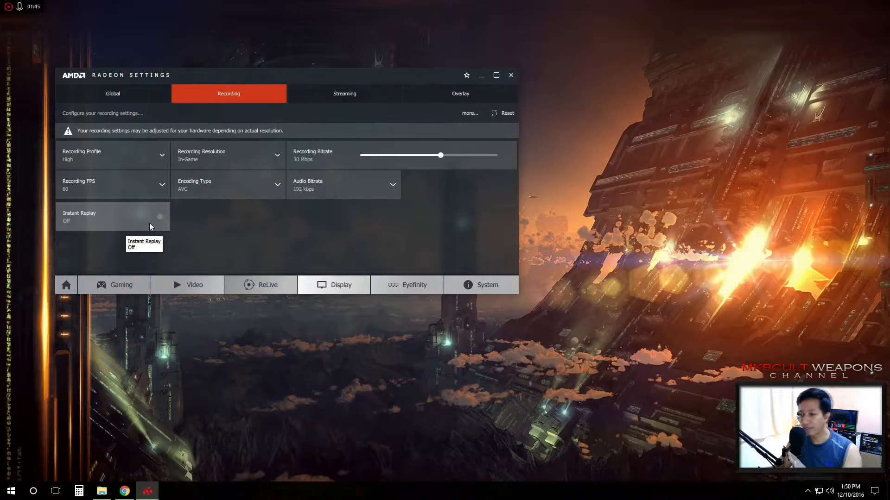
mouse_move(194, 227)
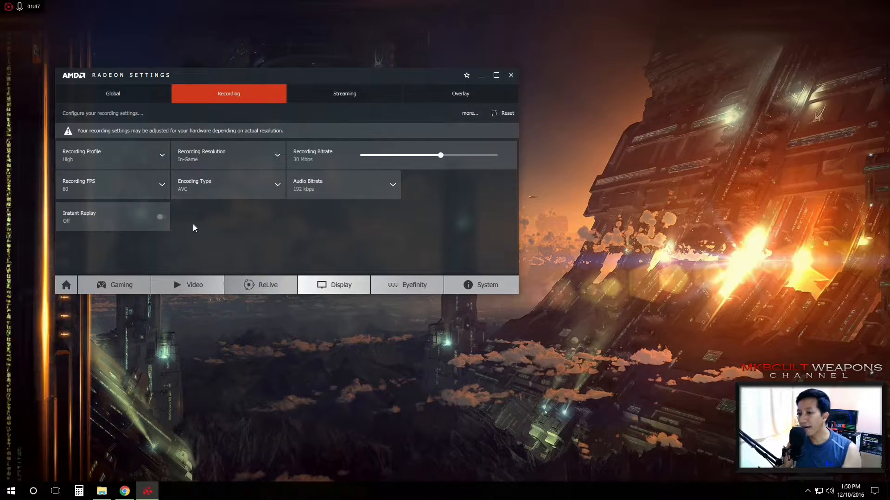
mouse_move(188, 229)
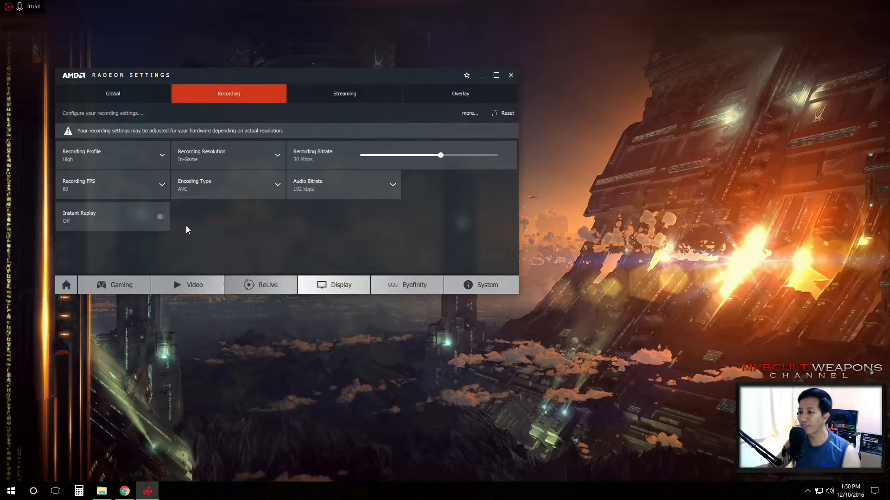
click(344, 94)
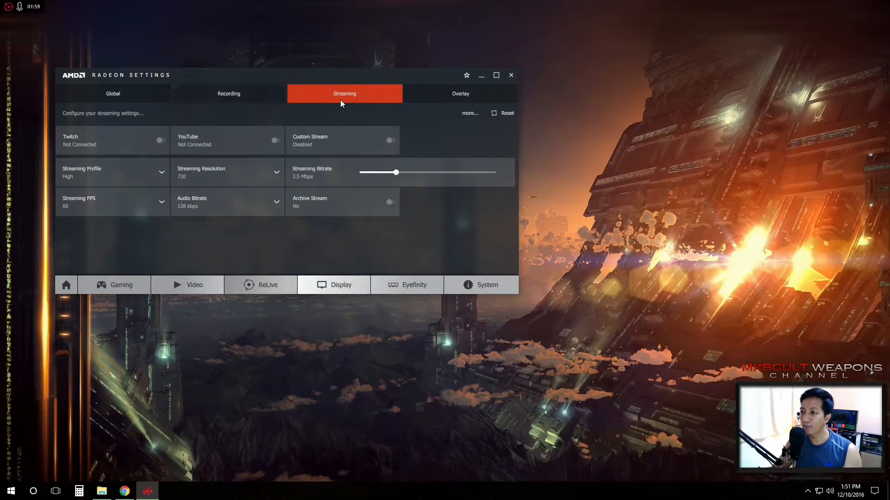
mouse_move(116, 176)
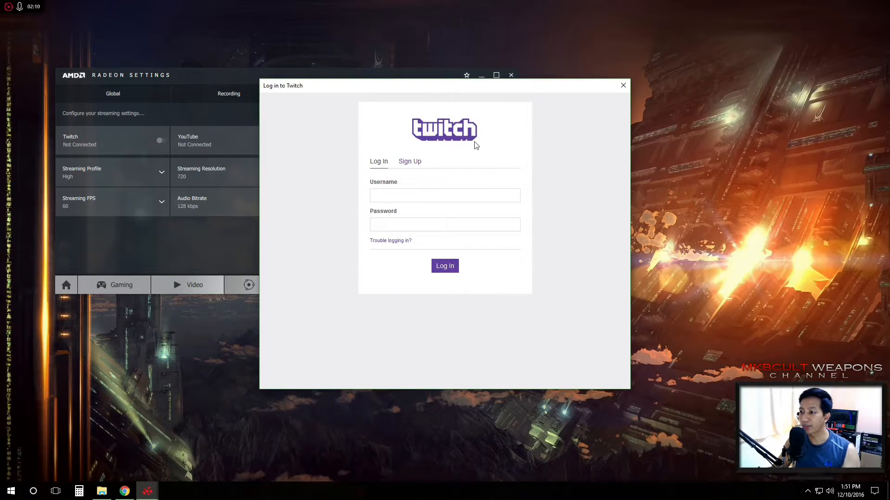
mouse_move(617, 99)
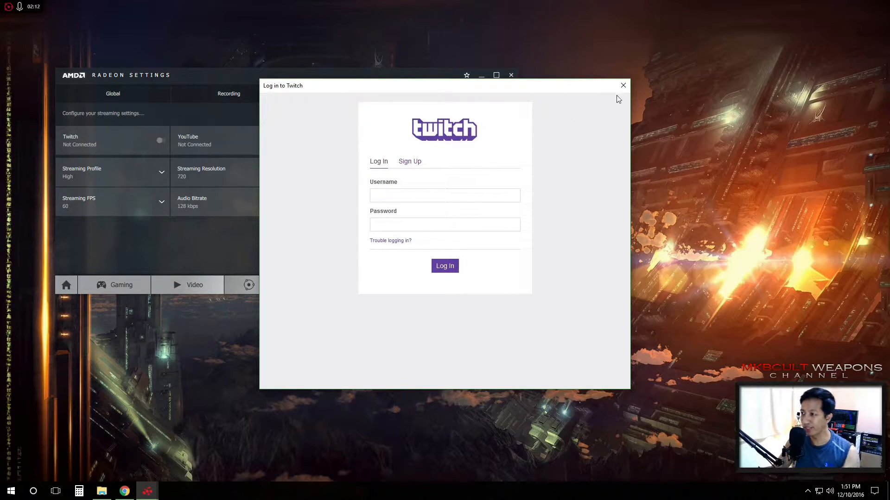
Dismiss the Twitch and YouTube sign-in windows unused, then show the Overlay settings
click(195, 140)
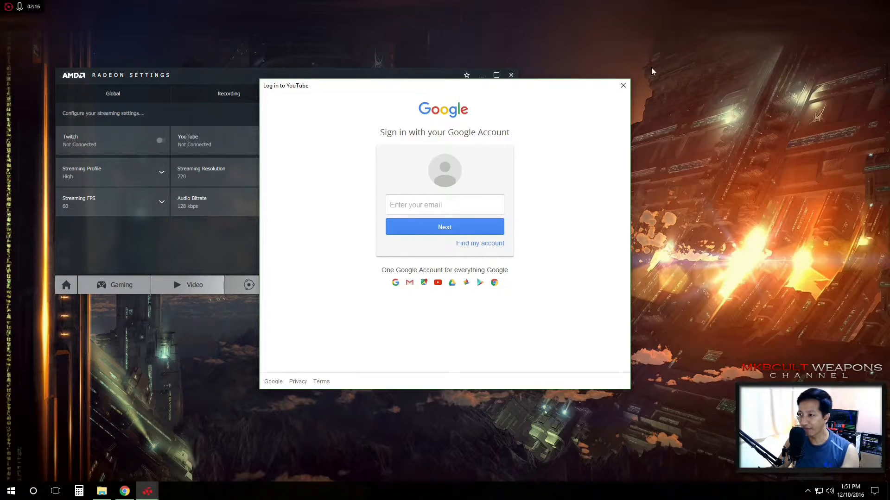
click(623, 85)
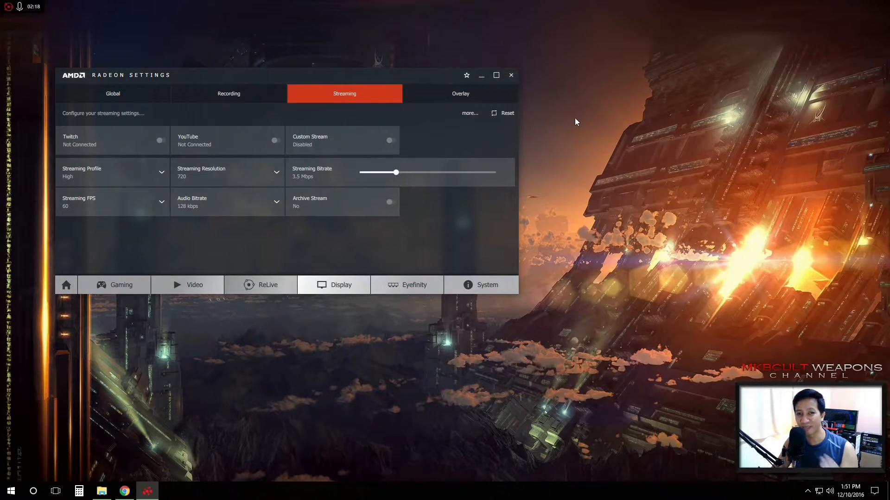
mouse_move(273, 273)
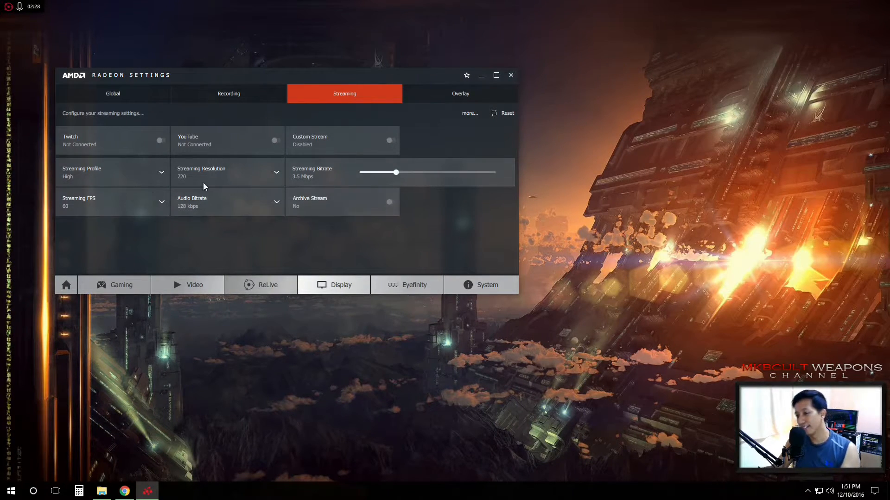
mouse_move(162, 204)
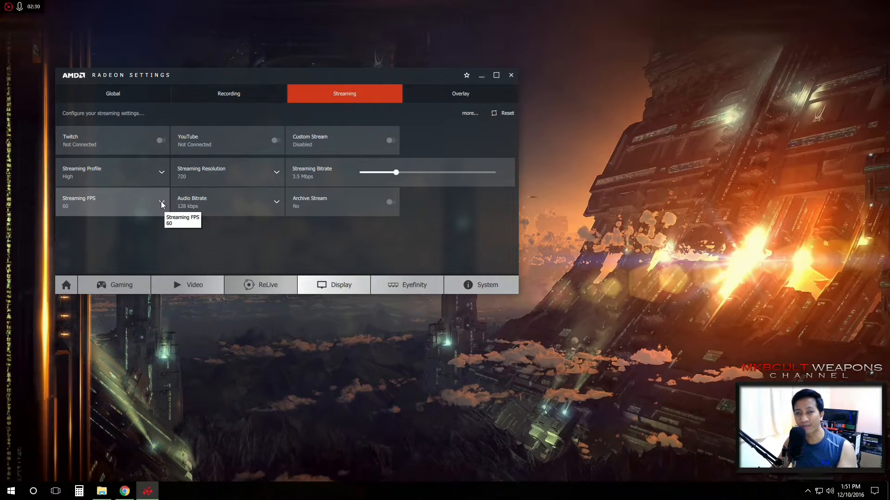
mouse_move(405, 159)
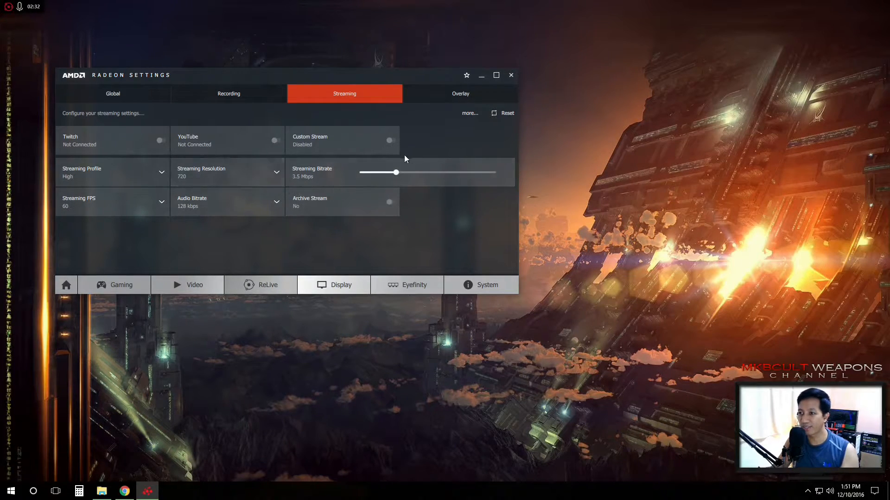
click(460, 93)
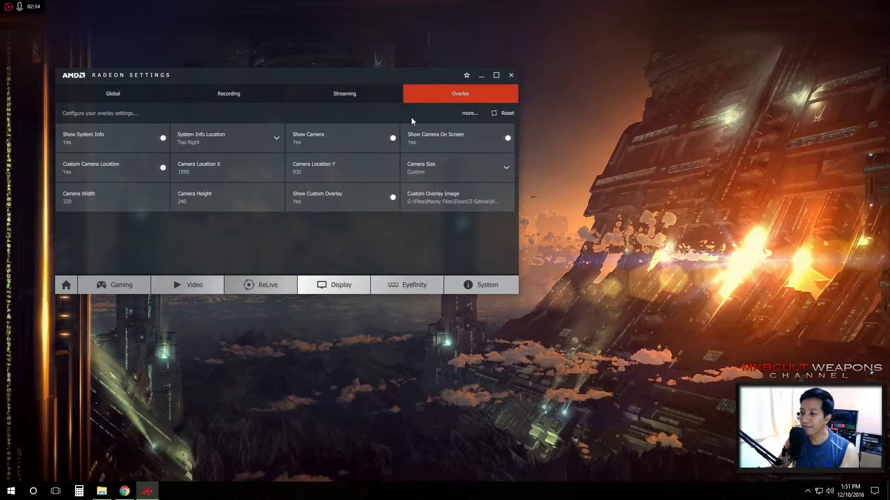
mouse_move(565, 202)
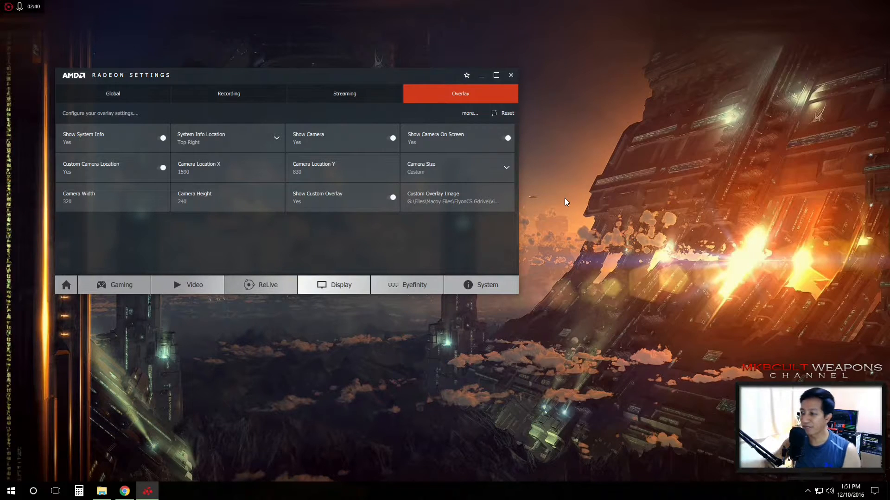
mouse_move(574, 225)
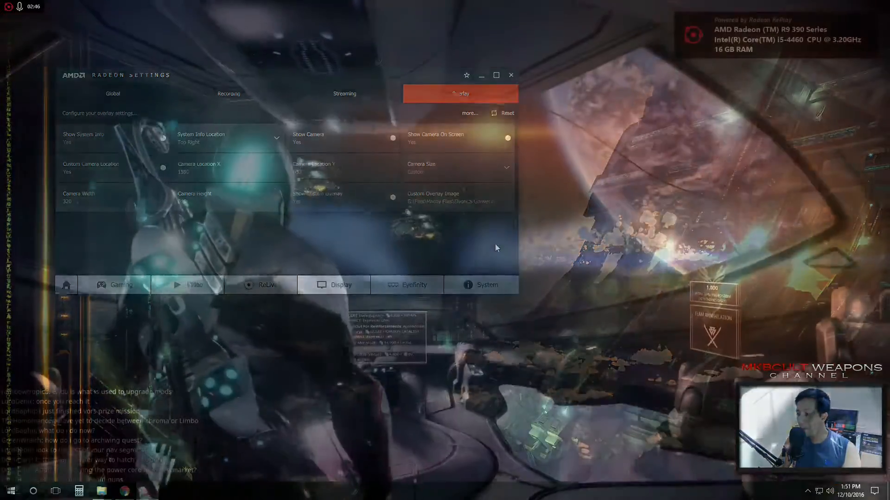
click(509, 75)
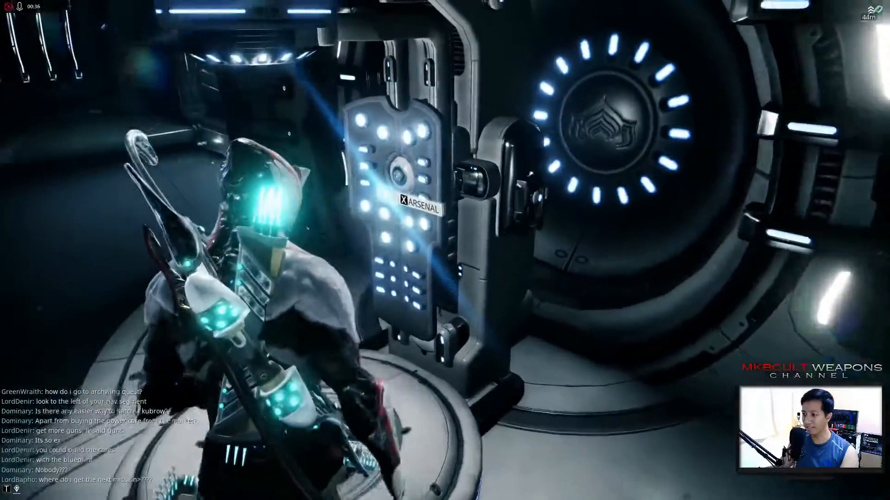
Open the Arsenal on the Default Loadout and select the MK1-KUNAI to show its options
click(421, 208)
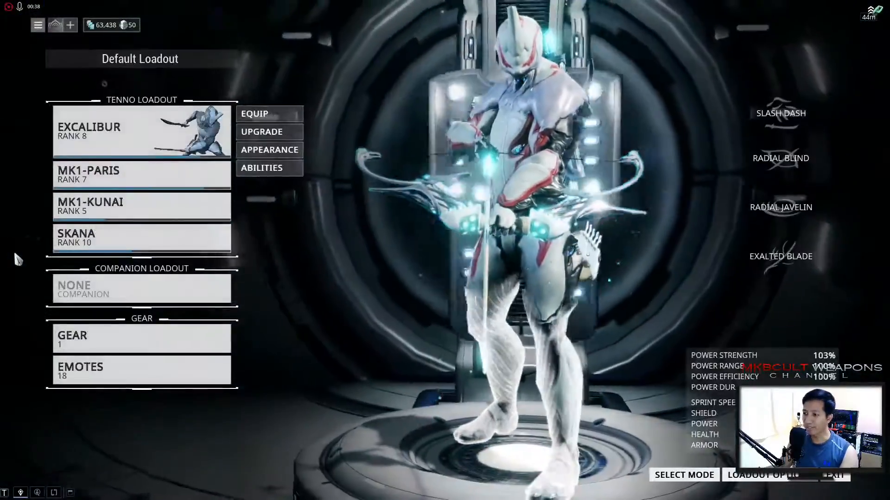
click(142, 194)
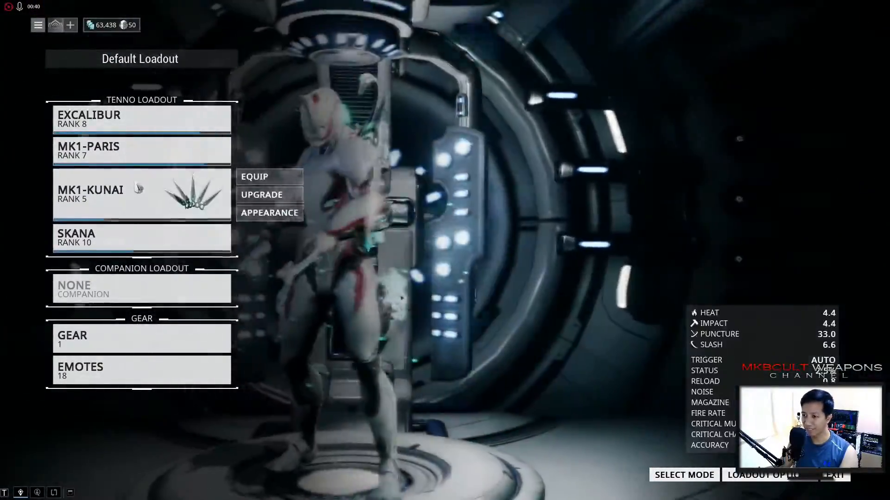